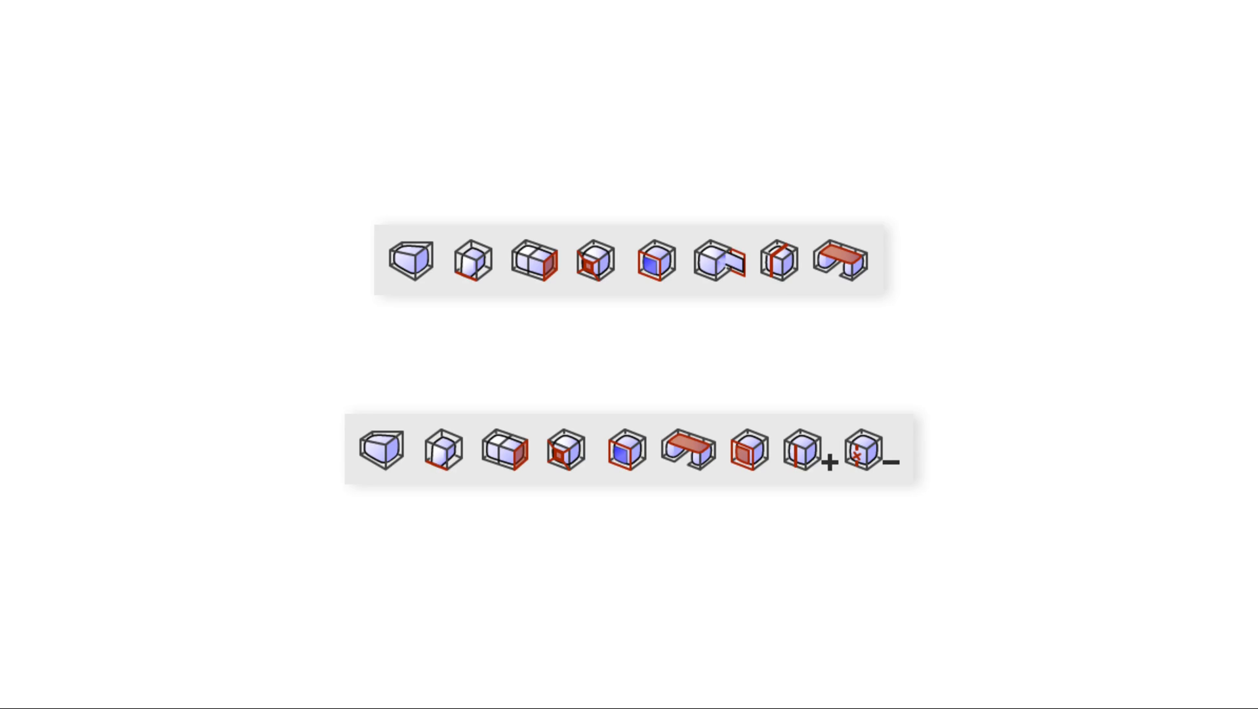
Step: Close the open end of the torus cage mesh so it forms a complete ring
click(100, 102)
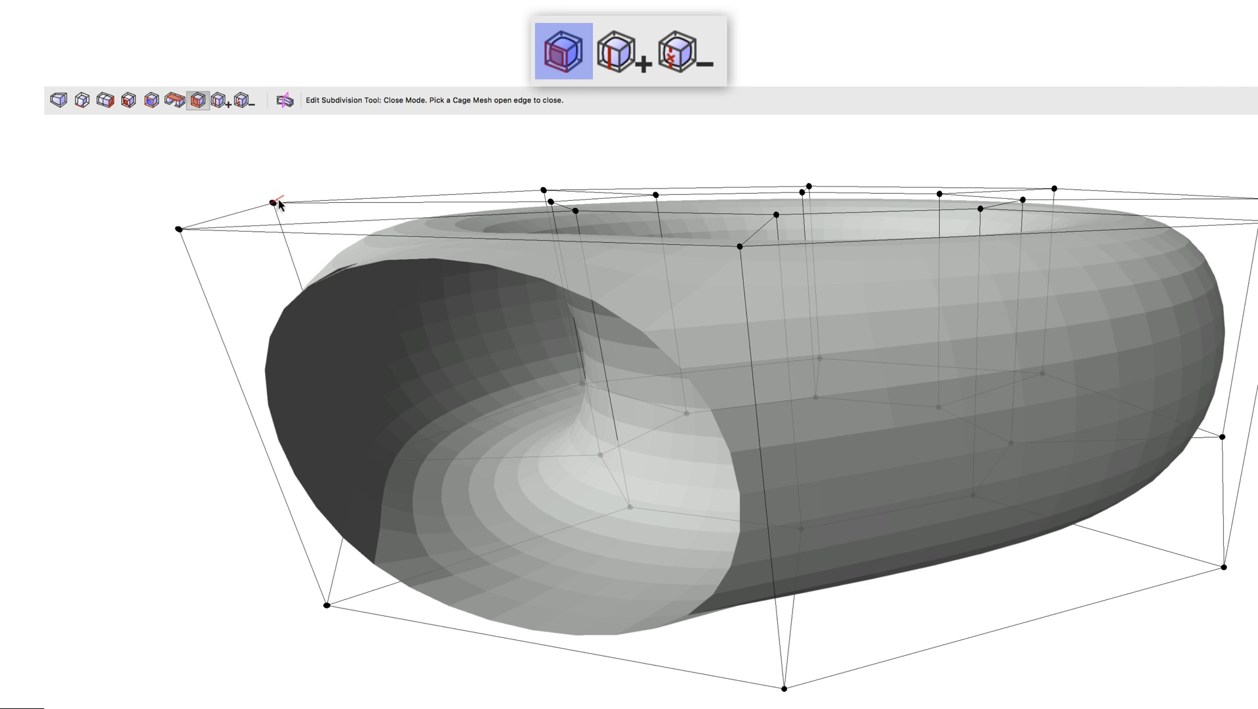
click(283, 205)
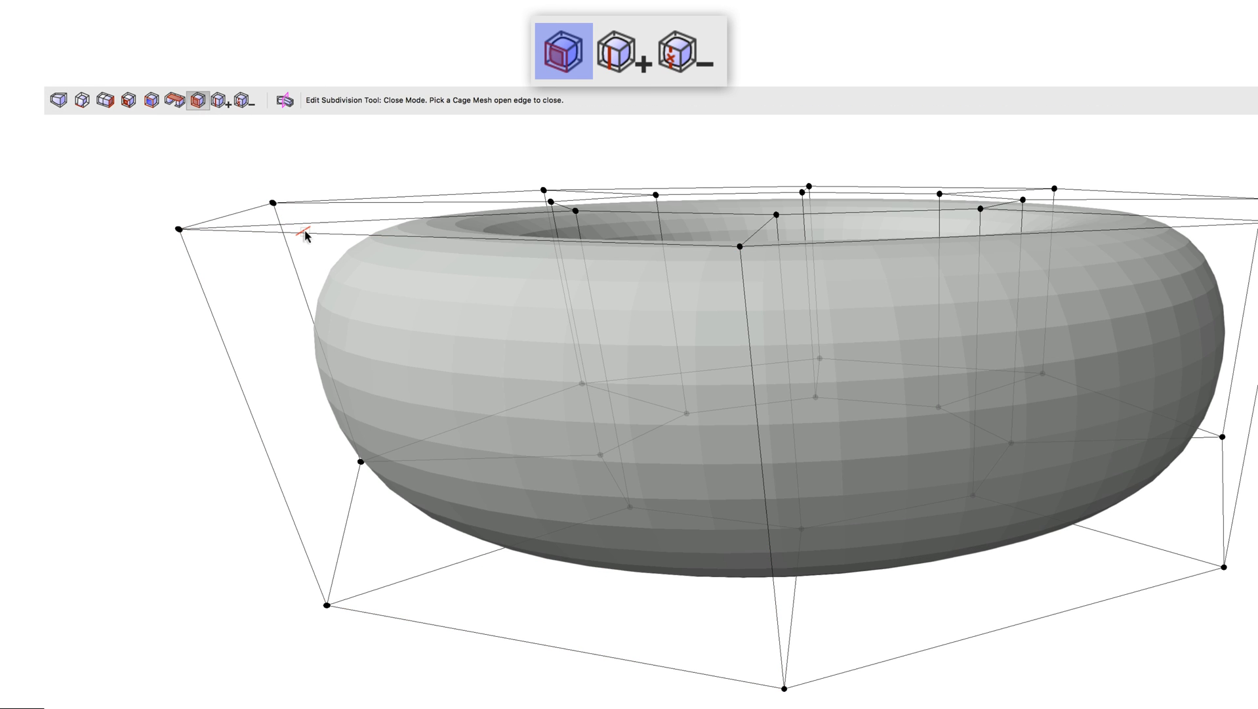
click(634, 56)
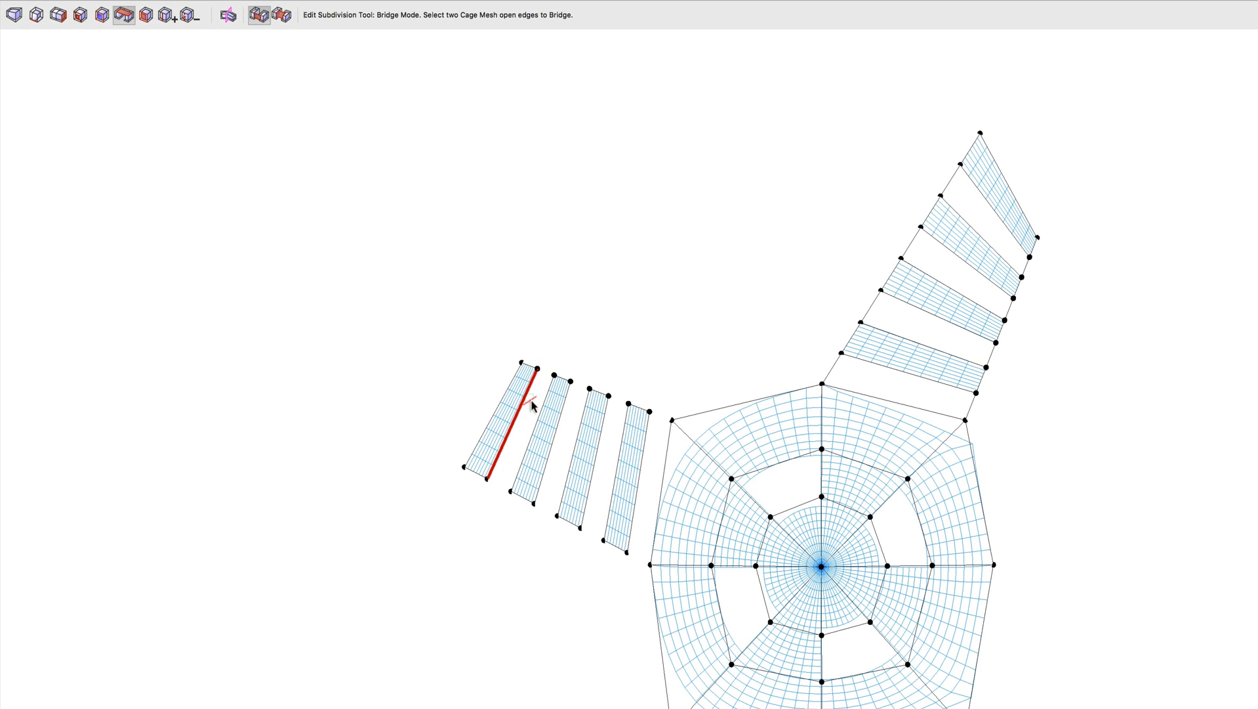
Step: Bridge the open edges between the four adjacent strips, merging them into one continuous panel
click(532, 418)
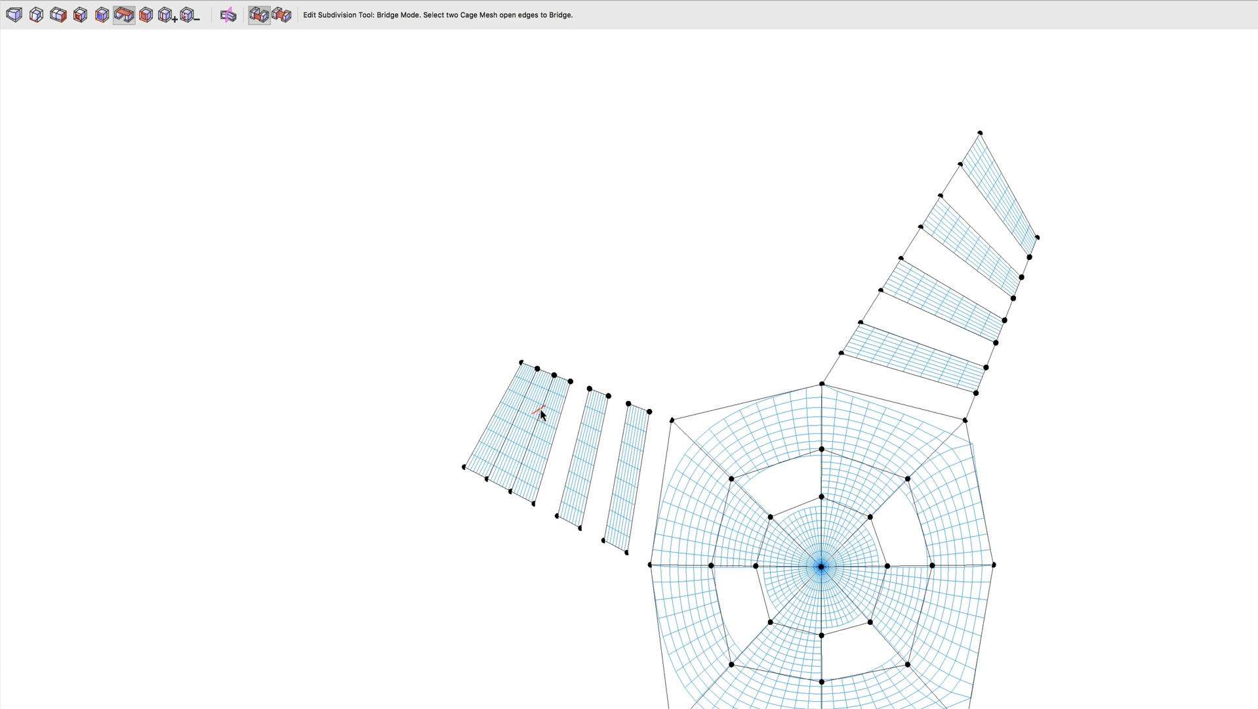
click(564, 383)
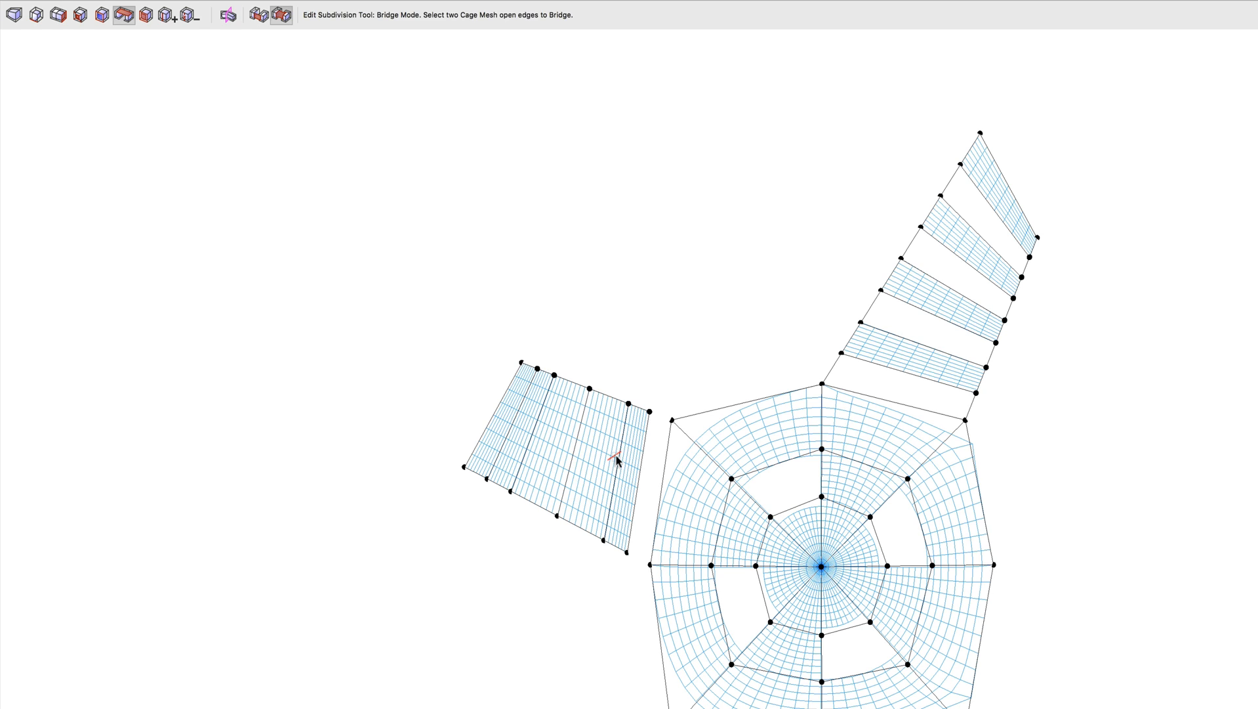
click(642, 481)
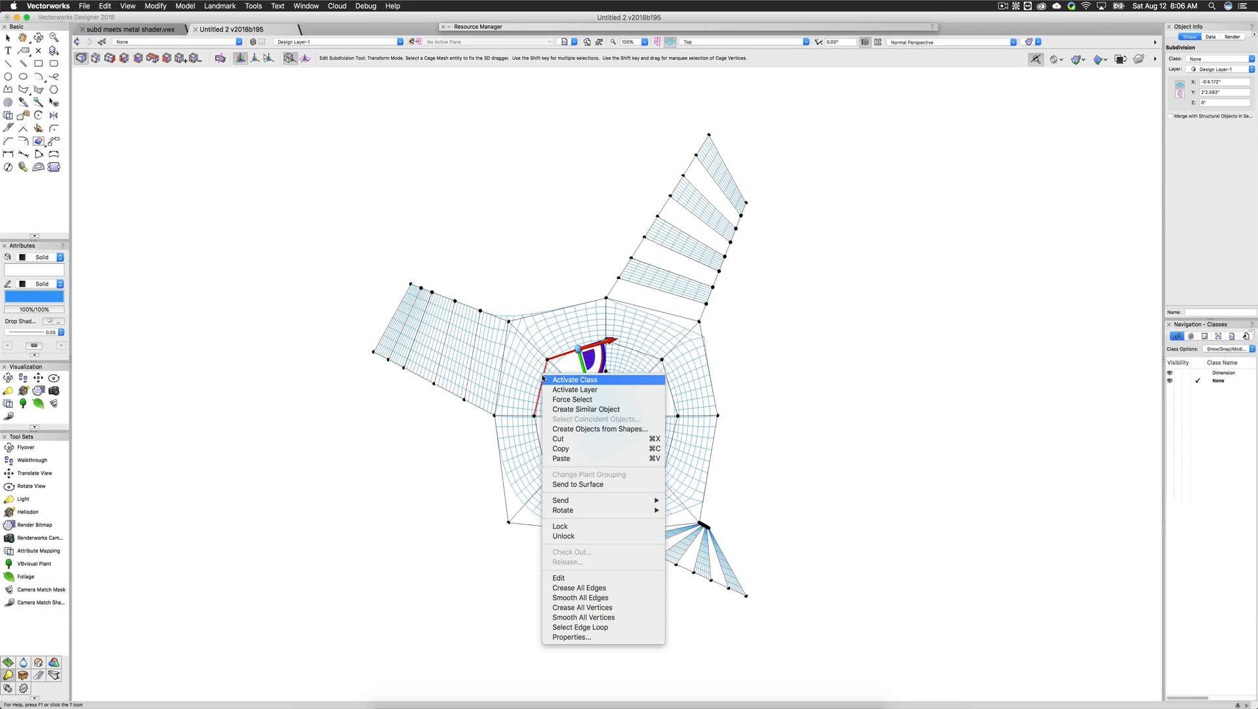
mouse_move(580, 627)
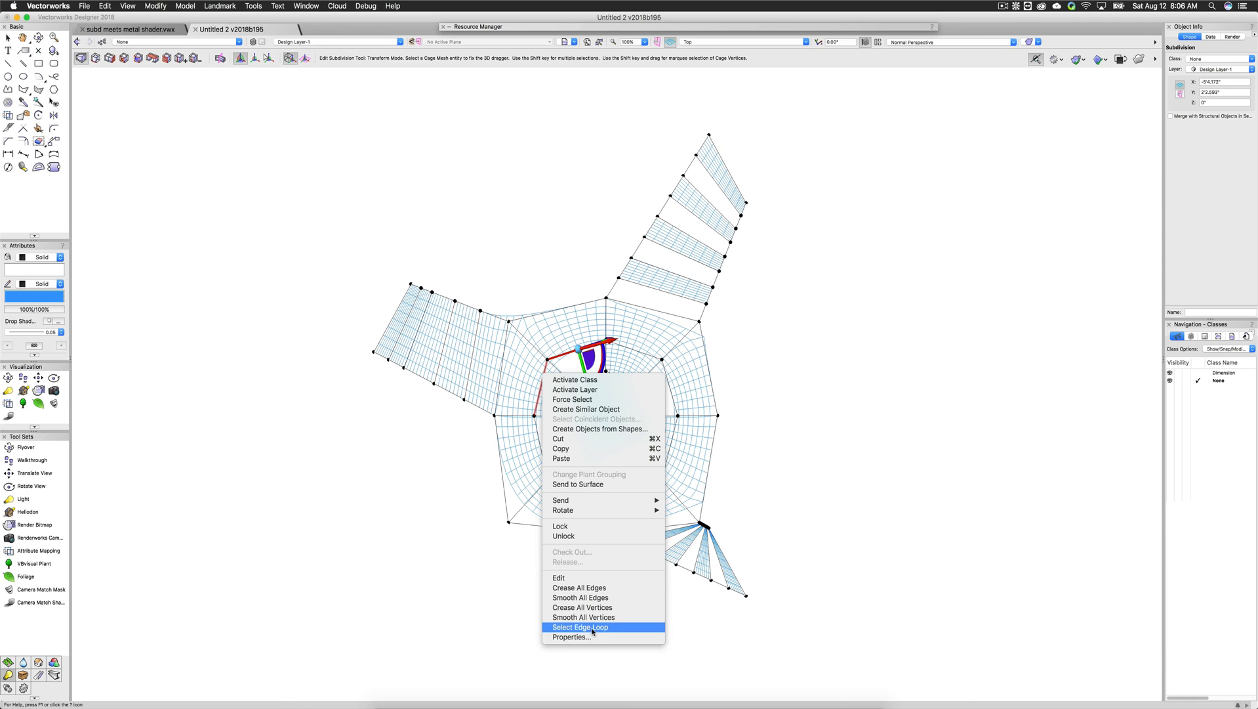
Step: Select the full edge loop circling the mesh's inner octagon via Select Edge Loop
click(580, 627)
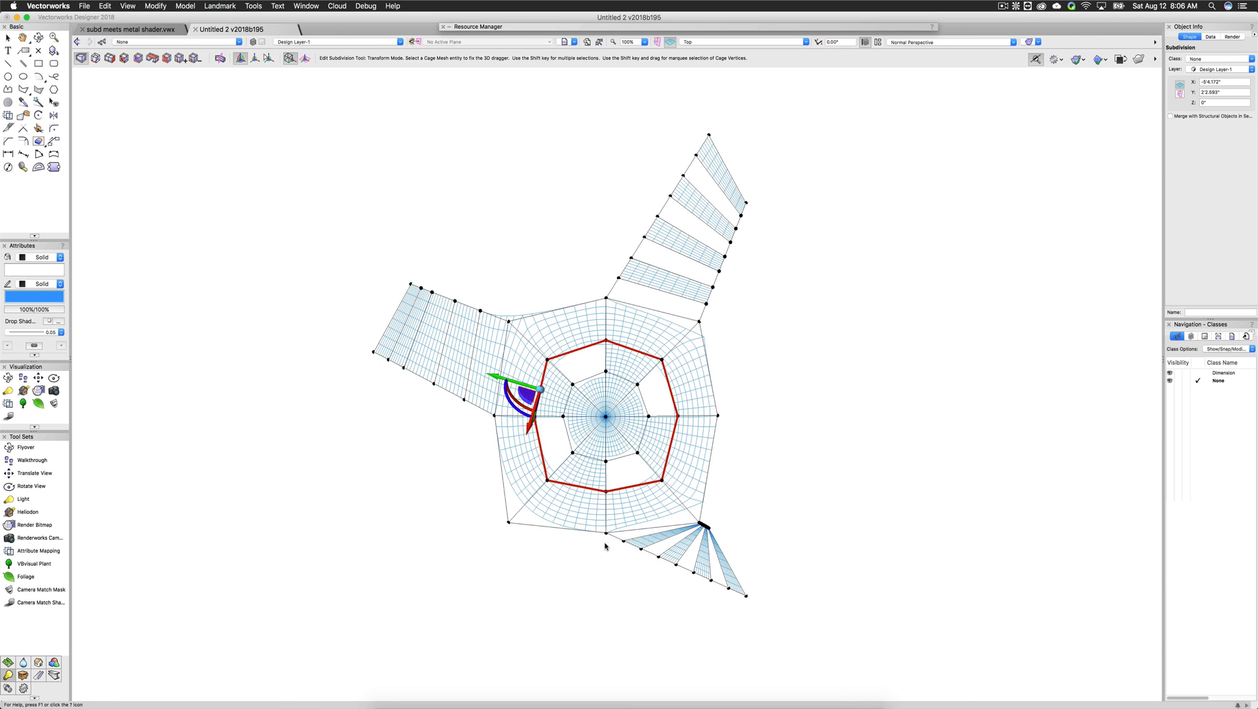